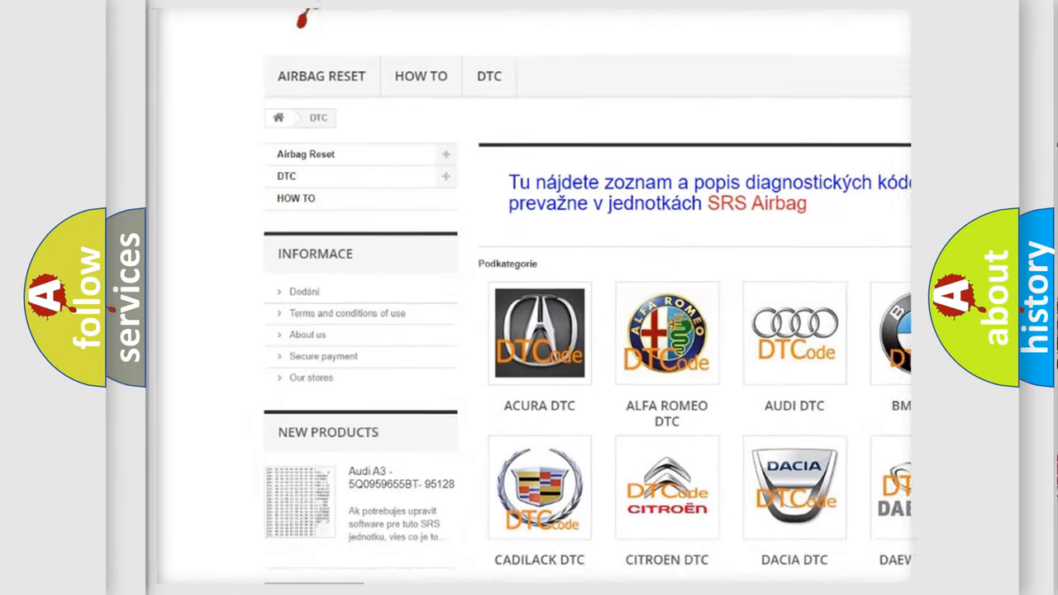
pyautogui.scroll(-3)
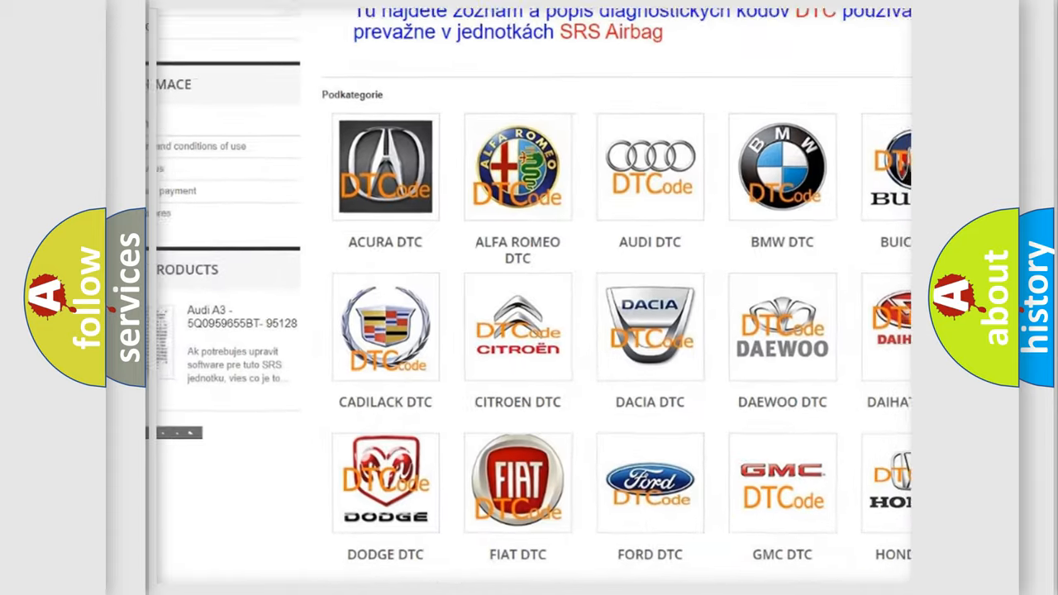
pyautogui.scroll(3)
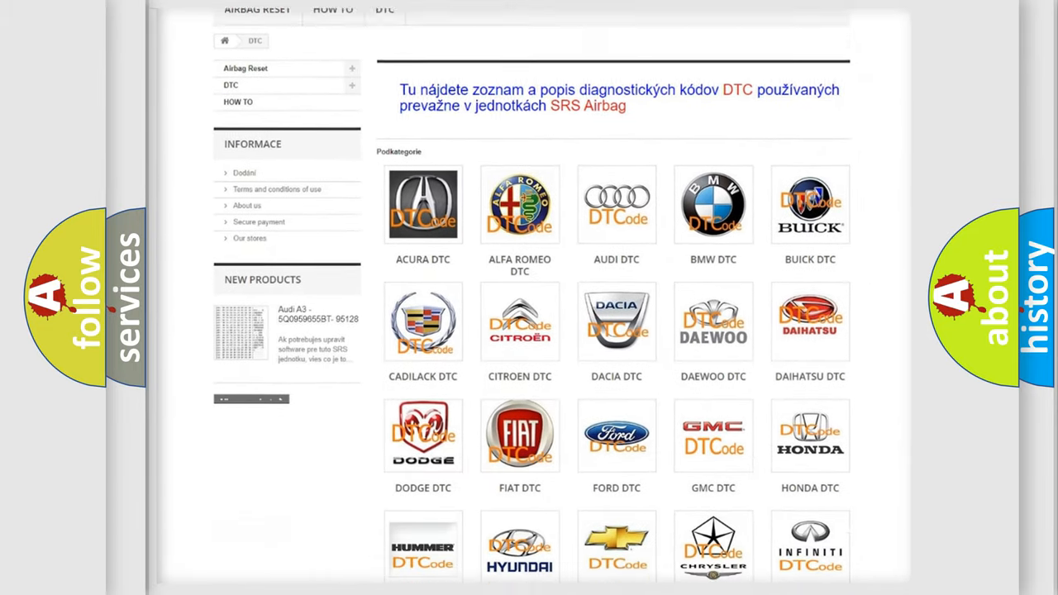
pyautogui.scroll(-3)
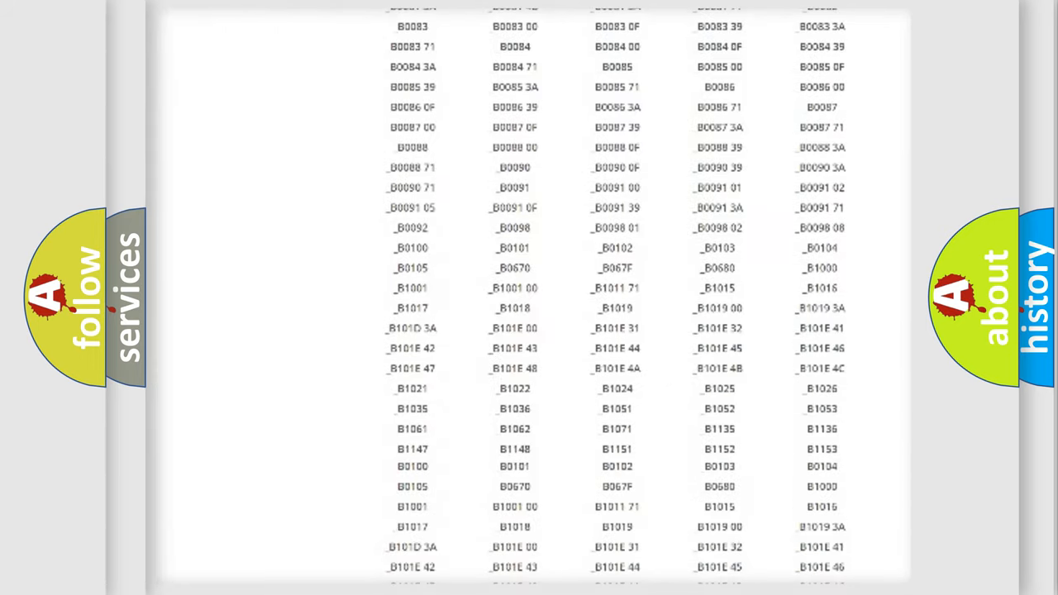
pyautogui.scroll(3)
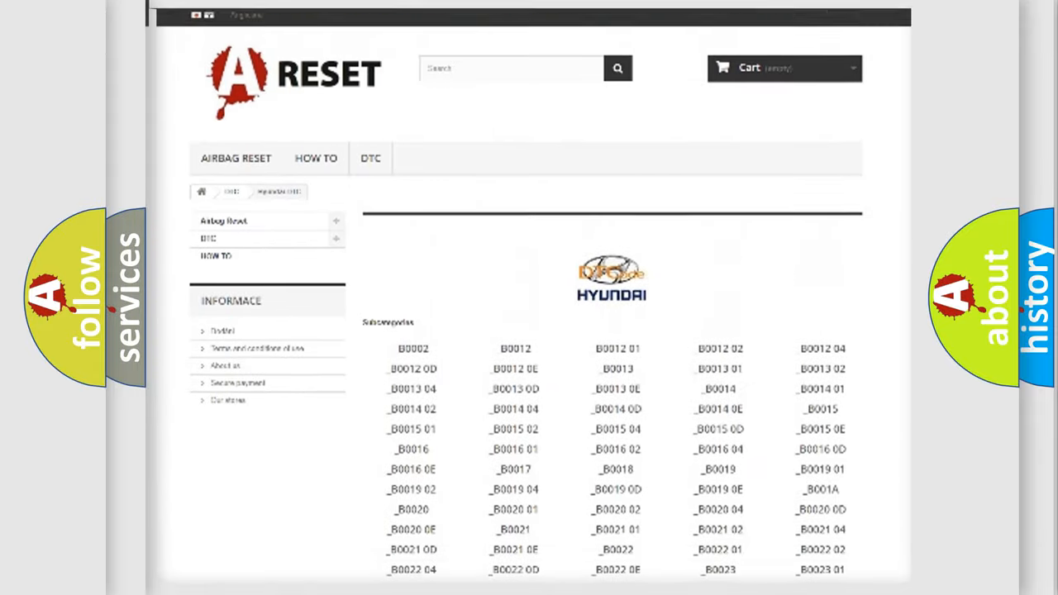